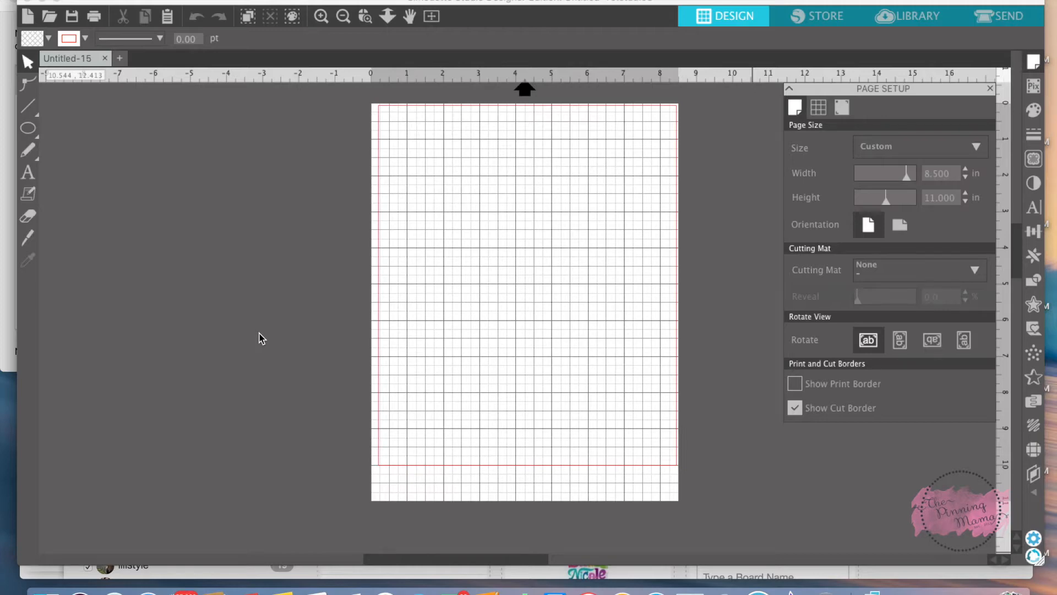
# Draw a circle about 5.98 in across with the Ellipse tool and position it mid-page.
pyautogui.click(28, 128)
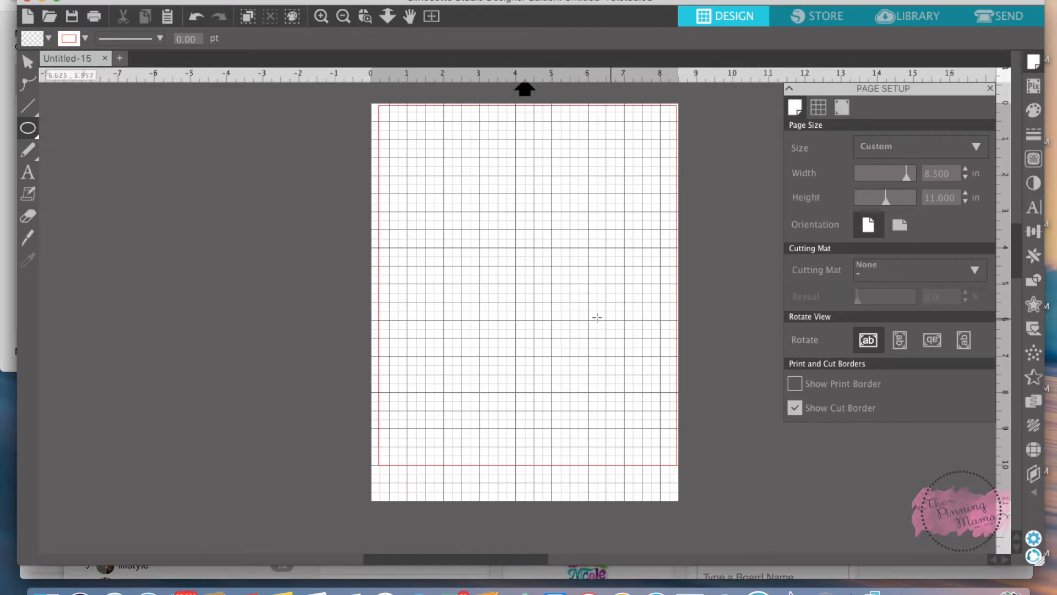
pyautogui.moveTo(454, 250)
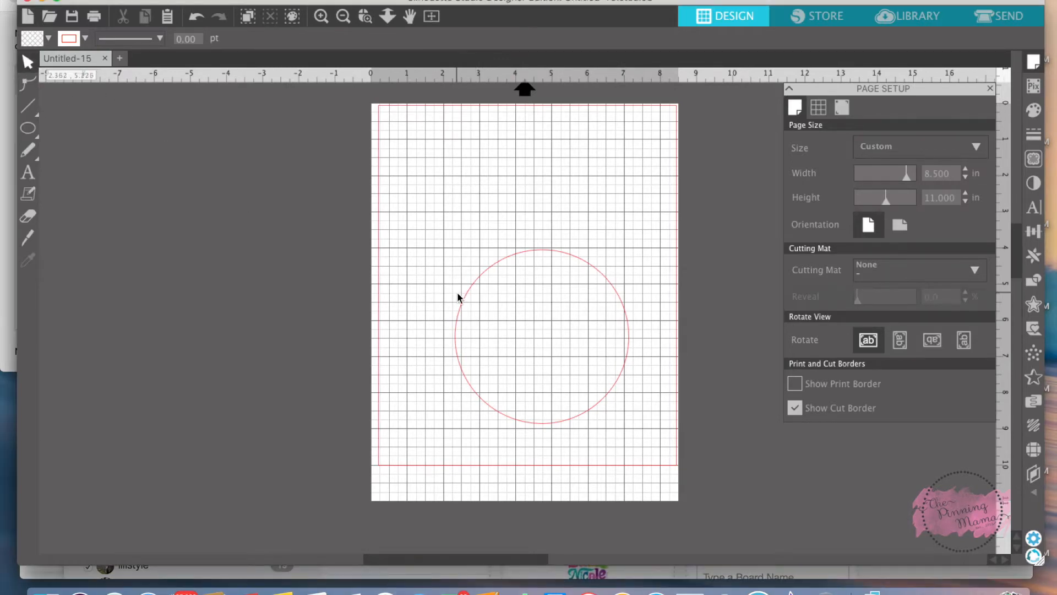
pyautogui.doubleClick(540, 337)
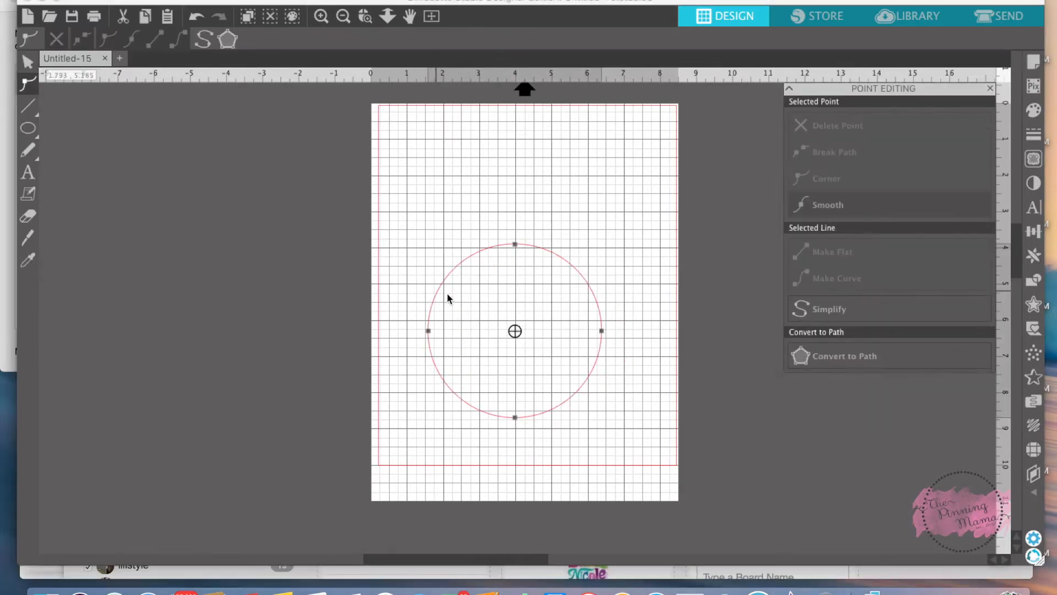
pyautogui.click(596, 398)
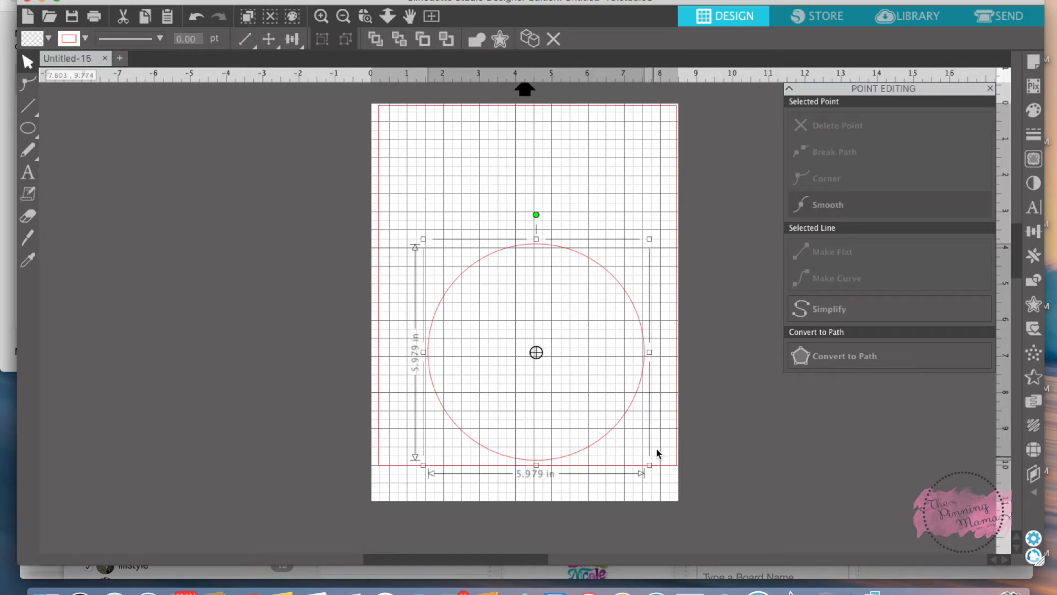
pyautogui.click(438, 327)
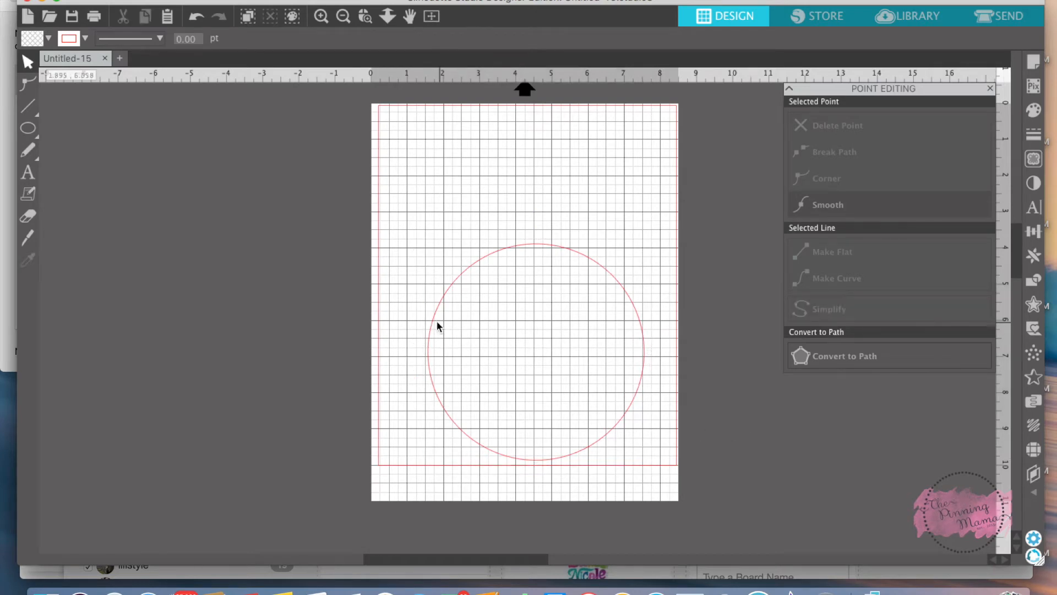
pyautogui.click(533, 350)
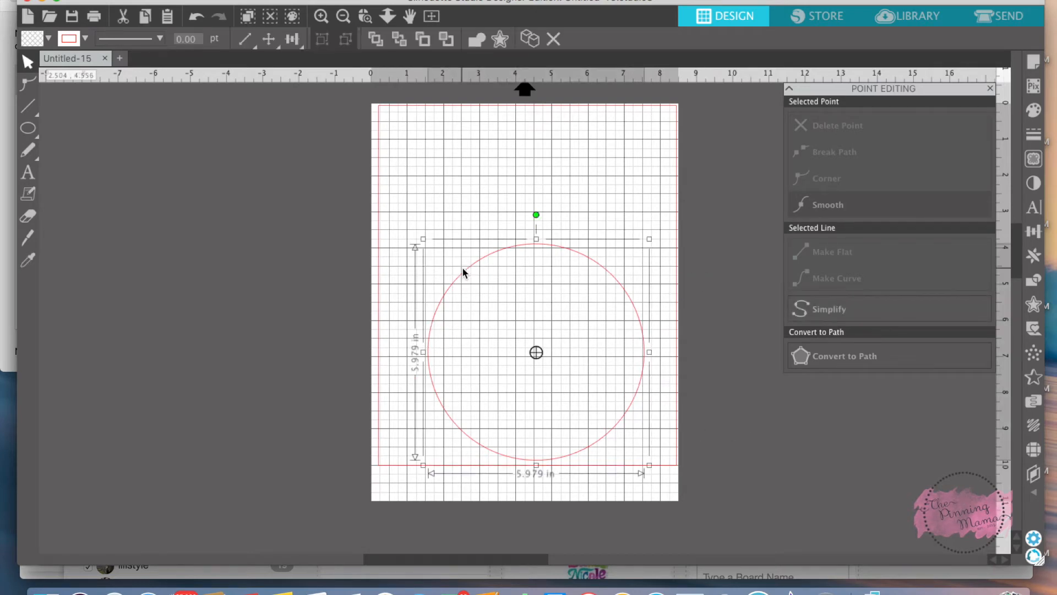
pyautogui.click(458, 357)
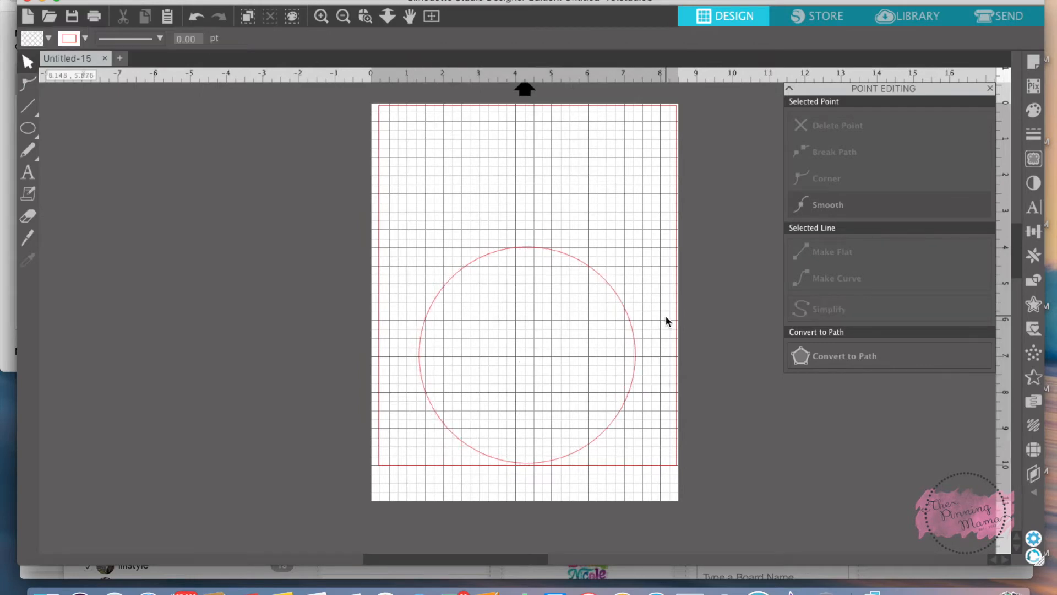
# Add the words 'Curve Text' in Bebas Neue above the circle and enlarge them.
pyautogui.click(27, 172)
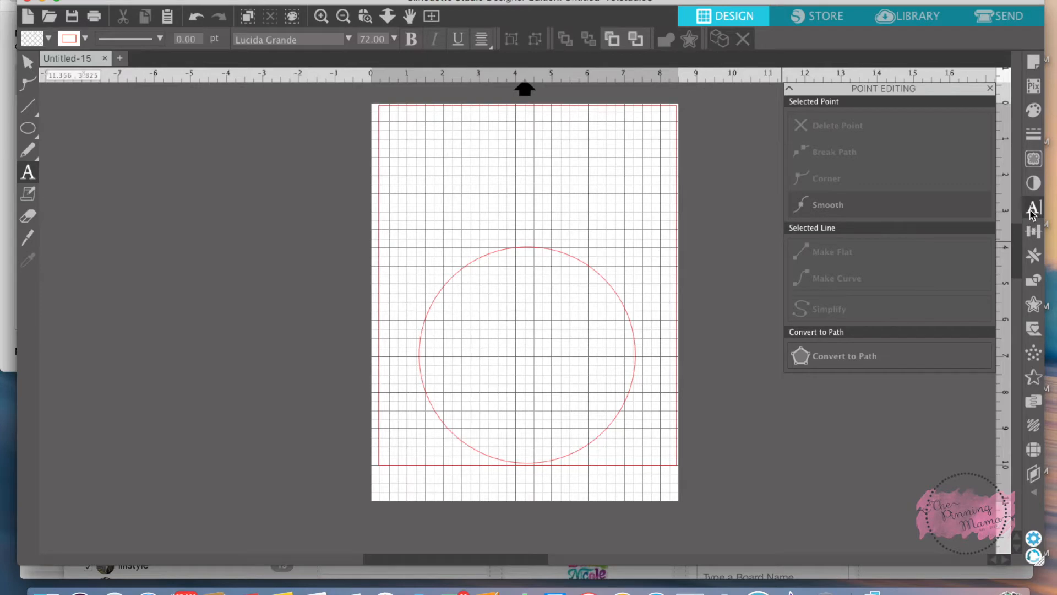
pyautogui.click(1034, 207)
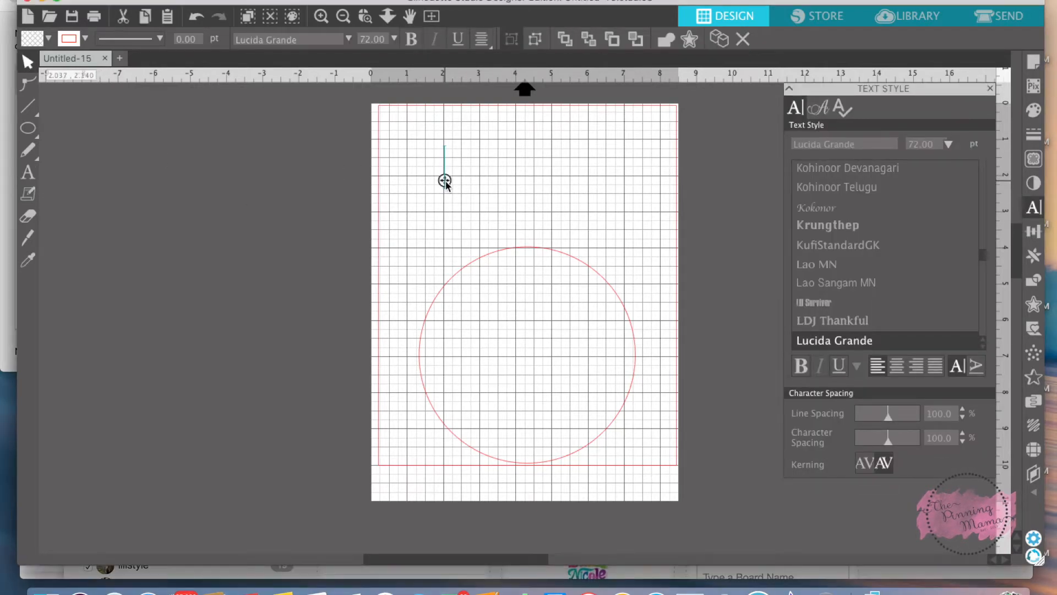
pyautogui.write('Curve')
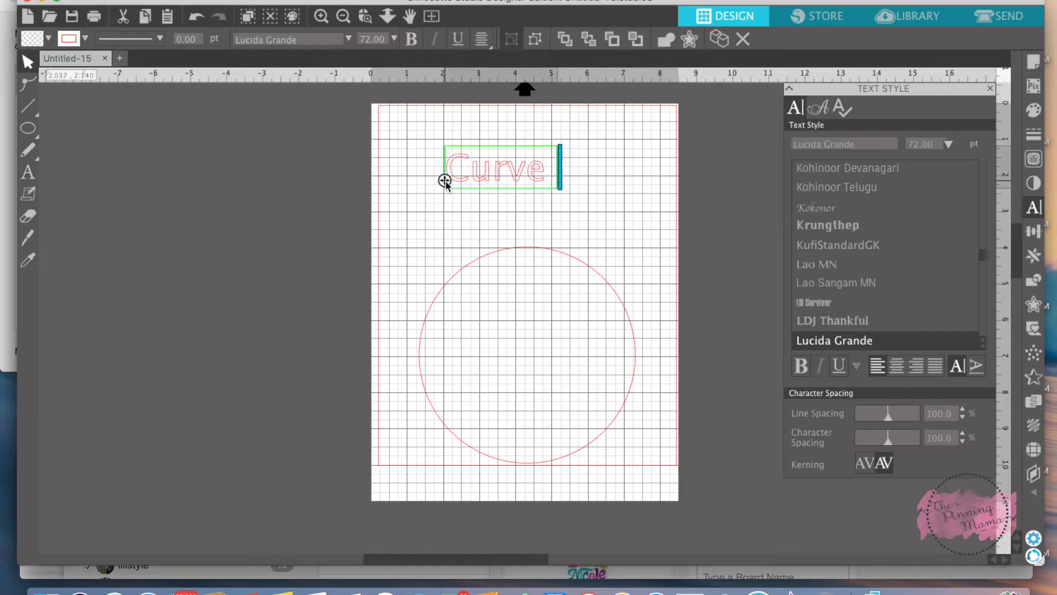
pyautogui.write('Text')
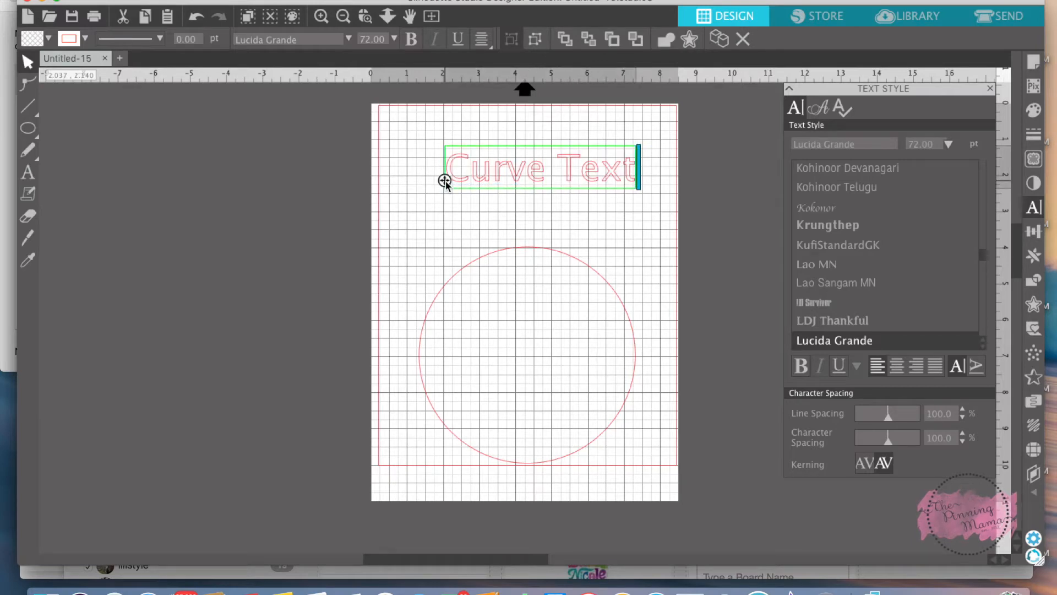
pyautogui.scroll(3)
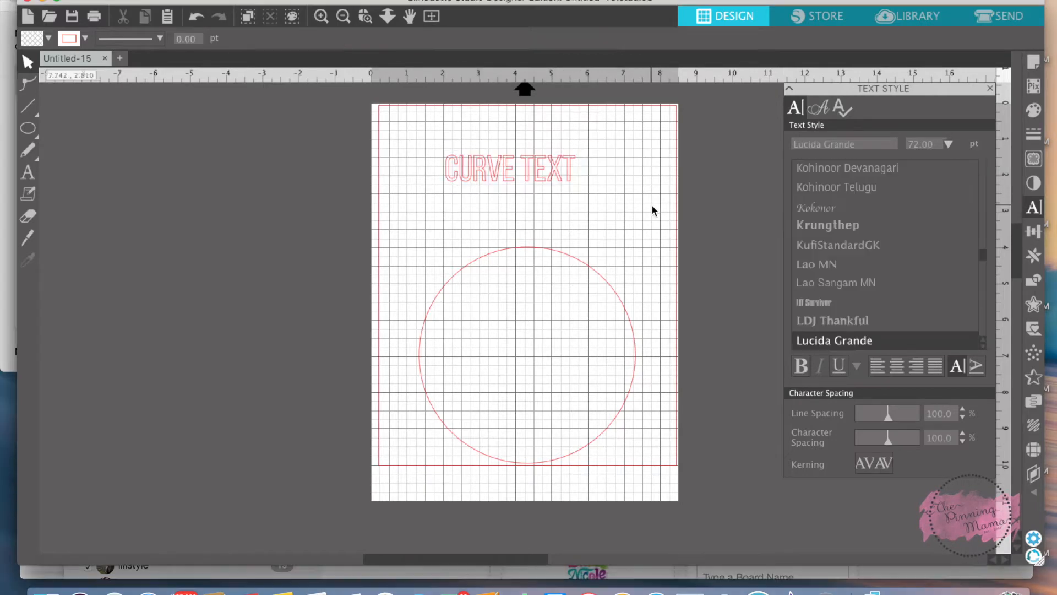
# Fill the CURVE TEXT lettering solid pink from the Fill panel.
pyautogui.click(502, 169)
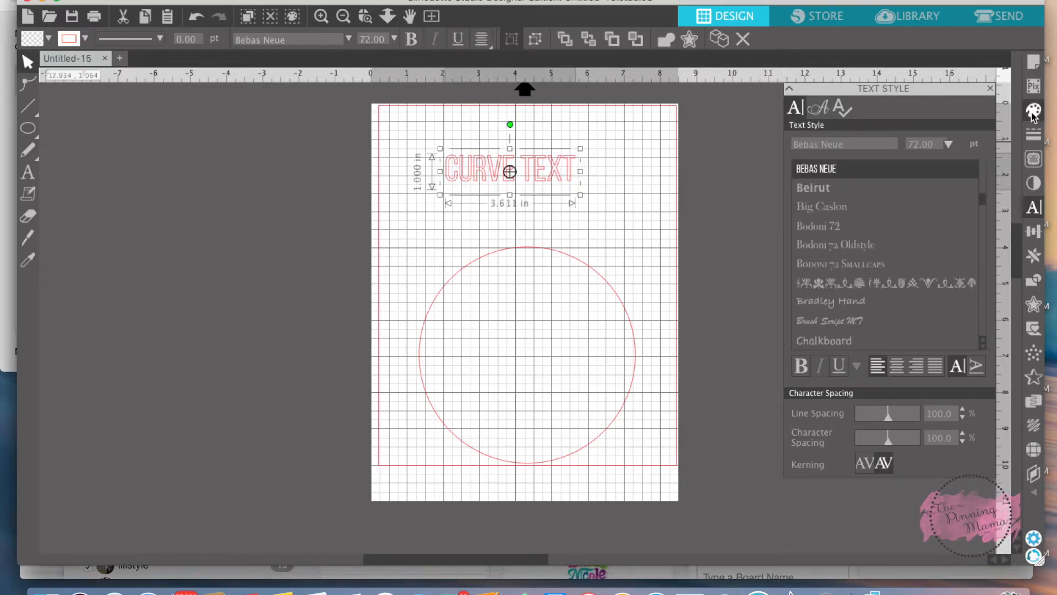
pyautogui.click(1035, 110)
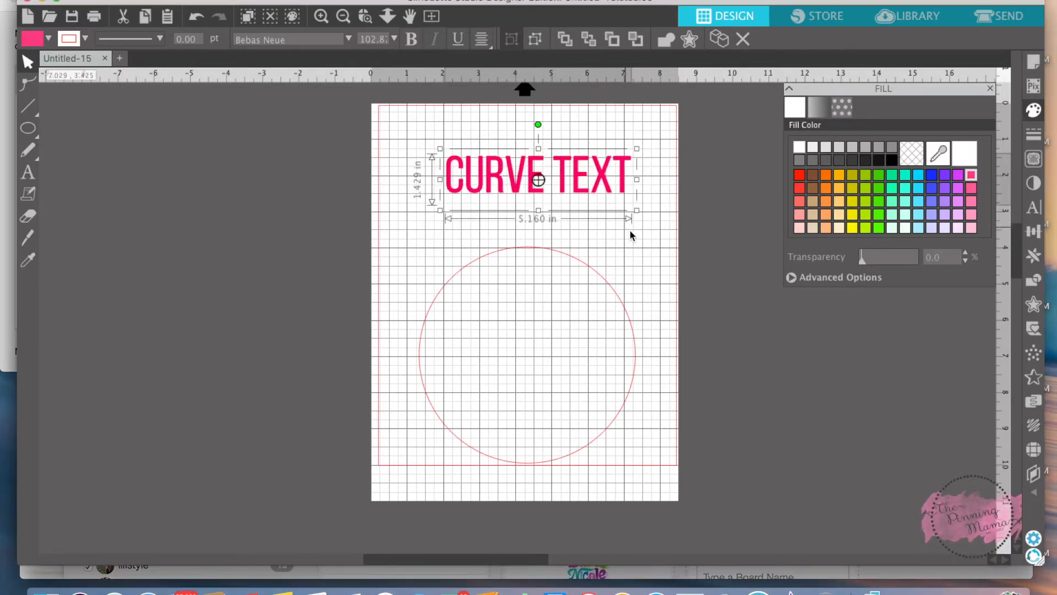
pyautogui.click(425, 253)
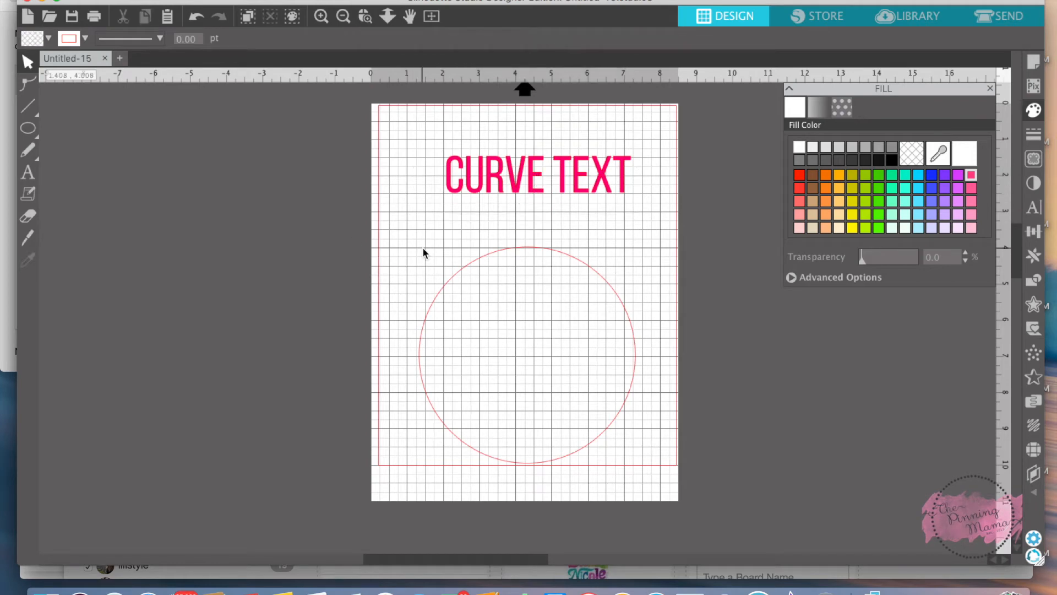
# Drag CURVE TEXT onto the circle so it arcs along the top edge.
pyautogui.click(536, 173)
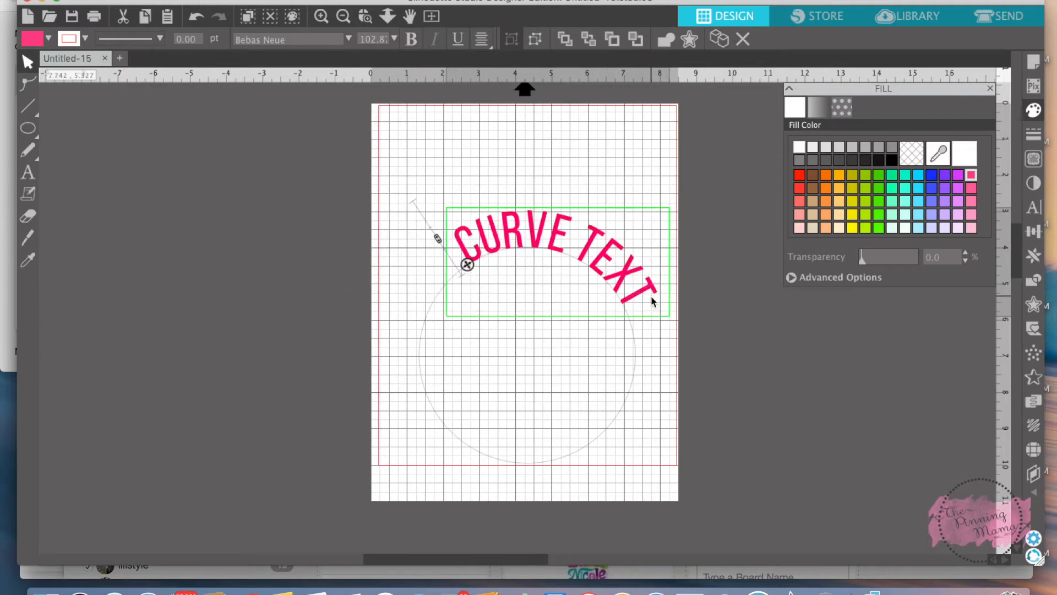
pyautogui.write('HHG')
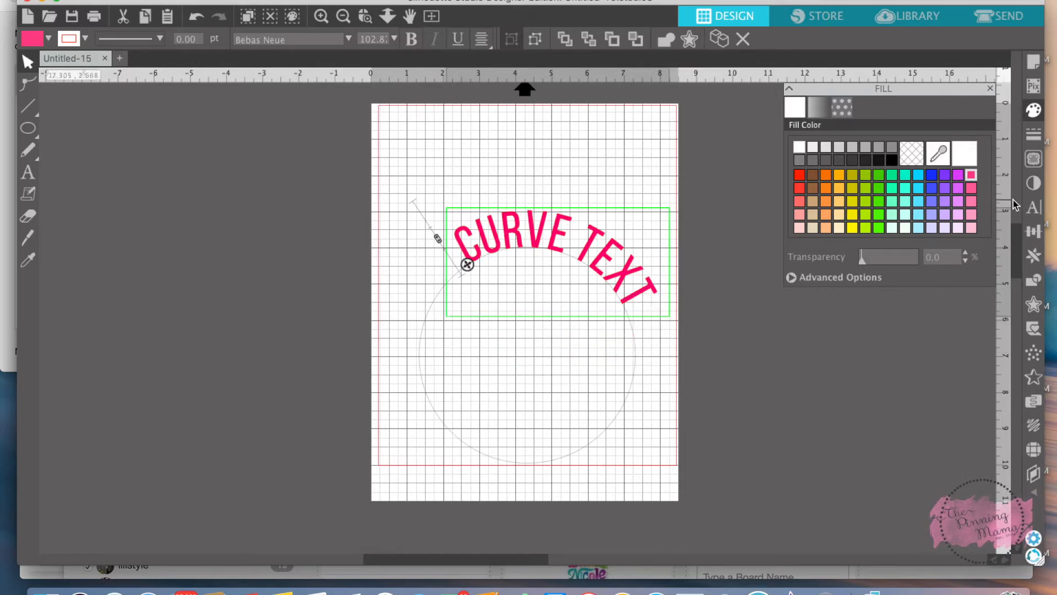
pyautogui.click(1034, 209)
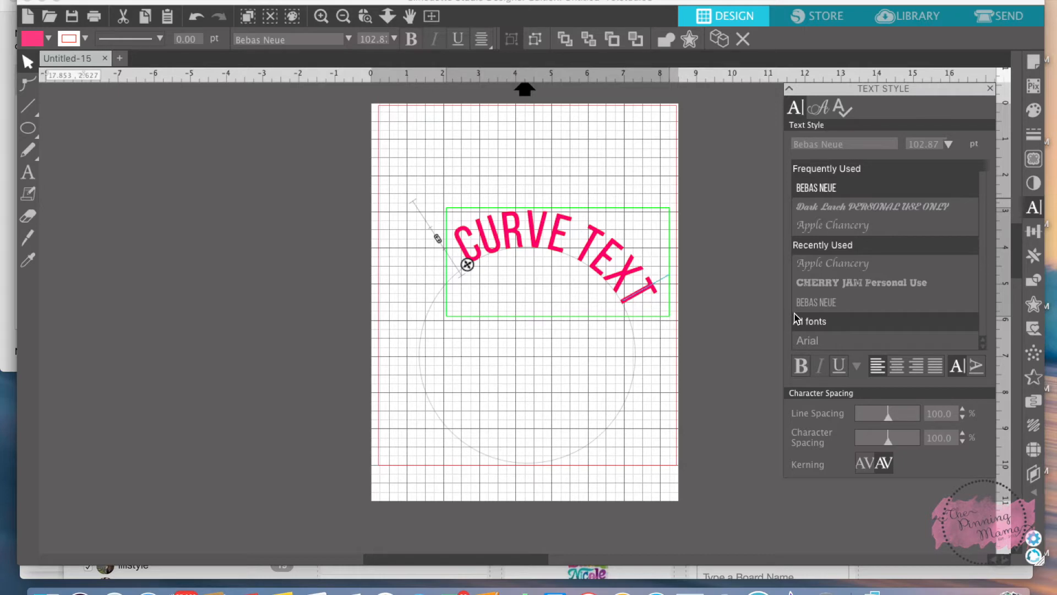
pyautogui.moveTo(530, 280)
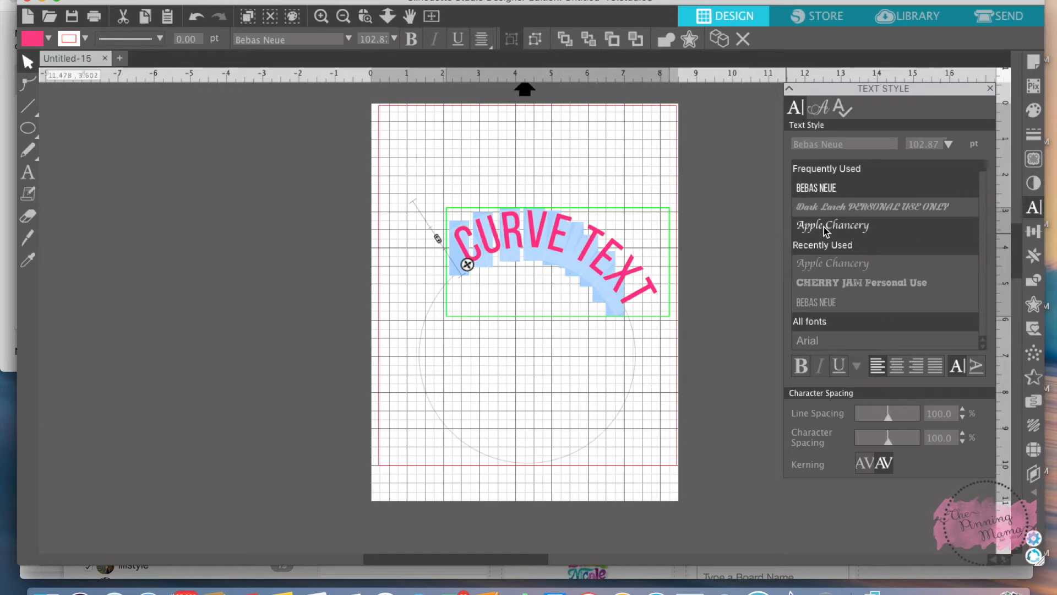
# Switch the curved lettering to the Apple Chancery script font.
pyautogui.click(834, 340)
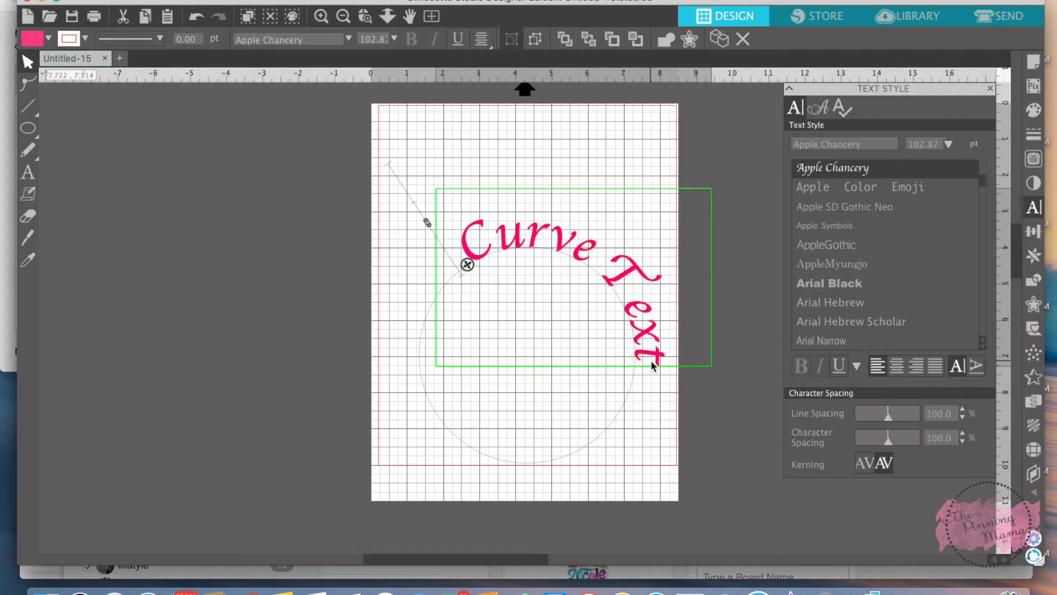
pyautogui.moveTo(522, 308)
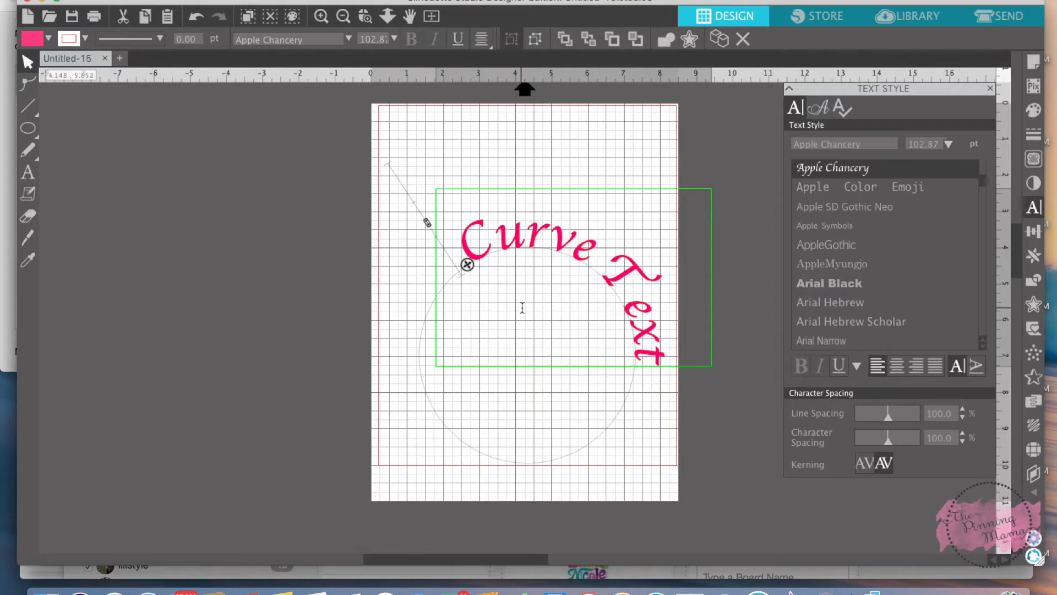
pyautogui.moveTo(437, 233)
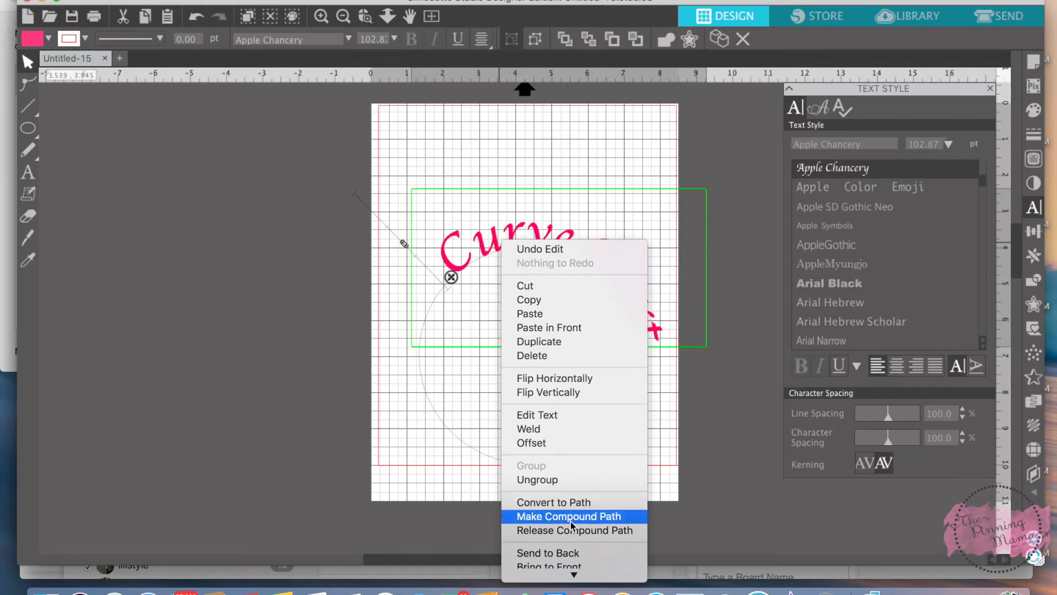
# Make the curved lettering a compound path, a standalone shape about 6.15 × 3.28 in.
pyautogui.click(568, 516)
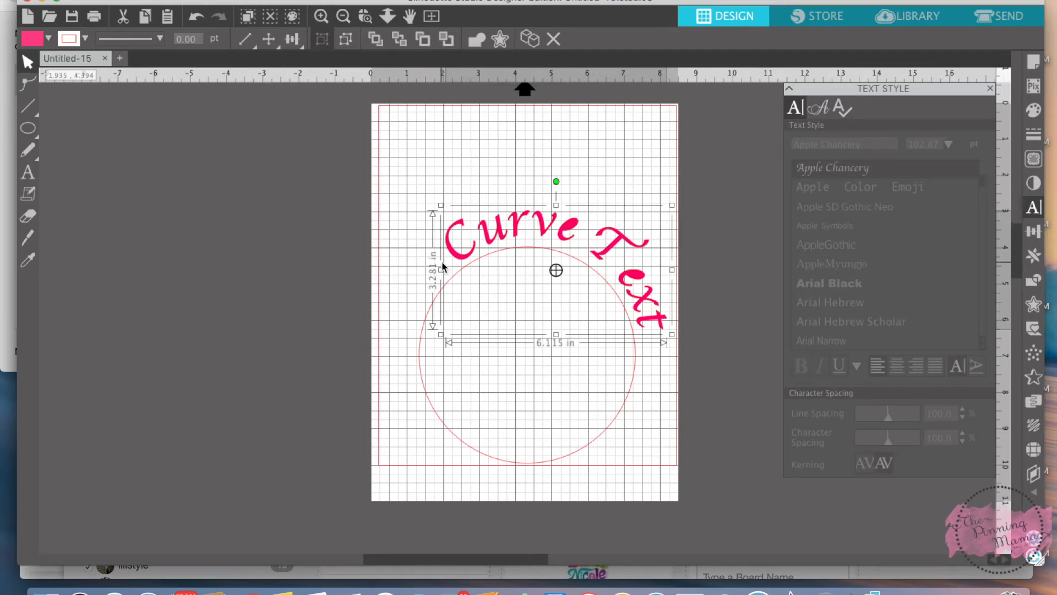
pyautogui.moveTo(407, 289)
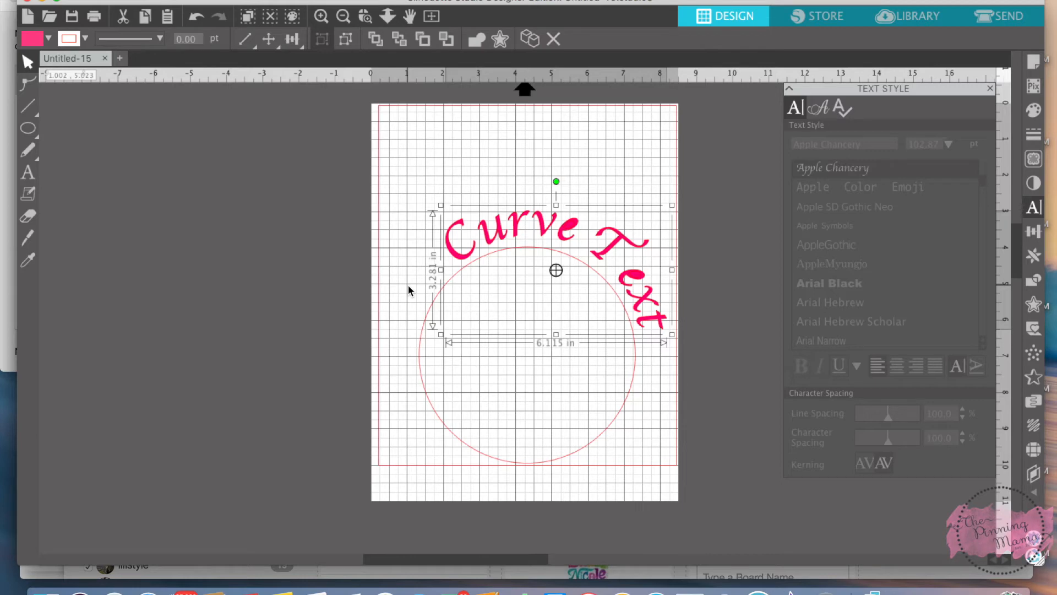
pyautogui.moveTo(325, 240)
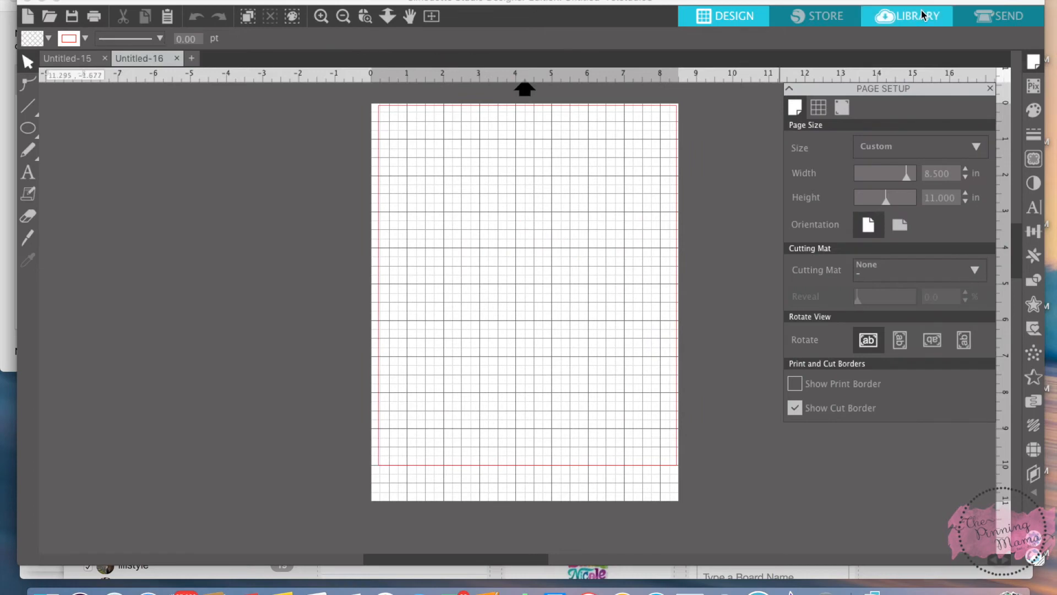
# Insert a heart shape about 7.35 × 5.16 in centered in a new document.
pyautogui.click(907, 16)
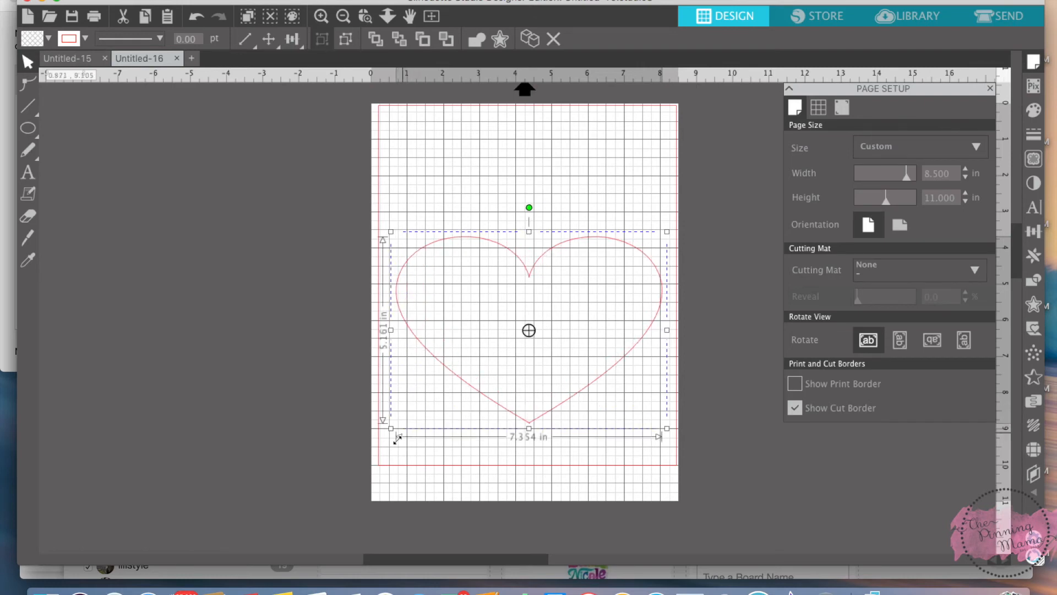
pyautogui.click(307, 337)
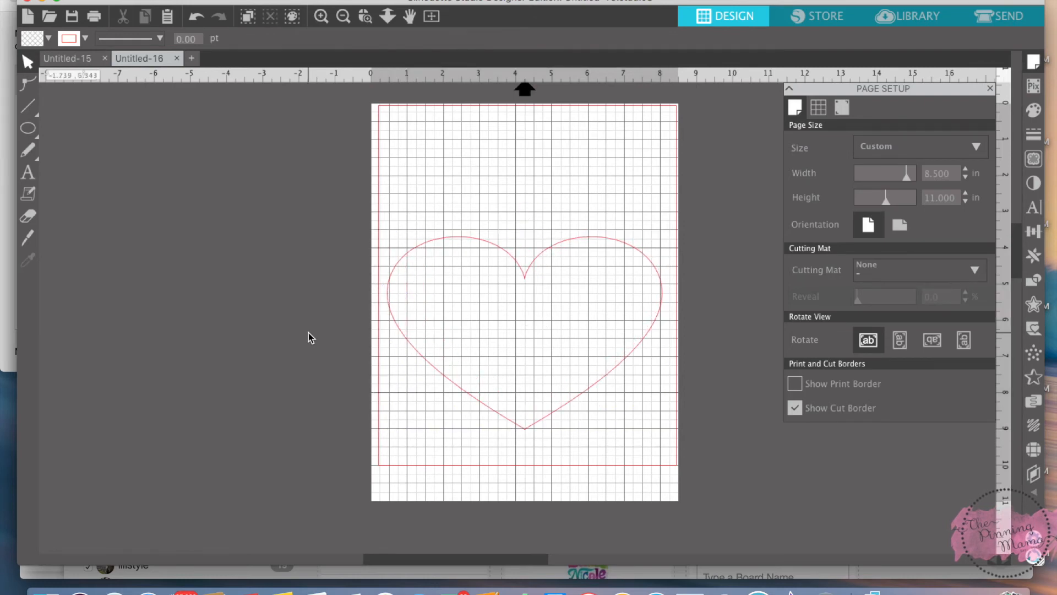
pyautogui.click(27, 173)
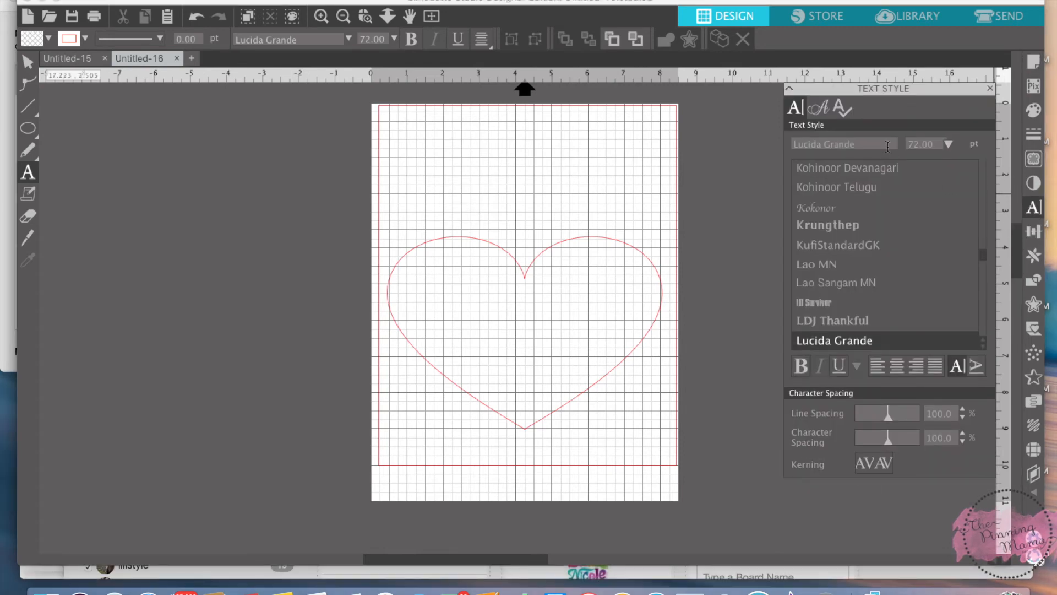
# Type 'All you need is love' in the Dark Larch font above the heart.
pyautogui.click(873, 206)
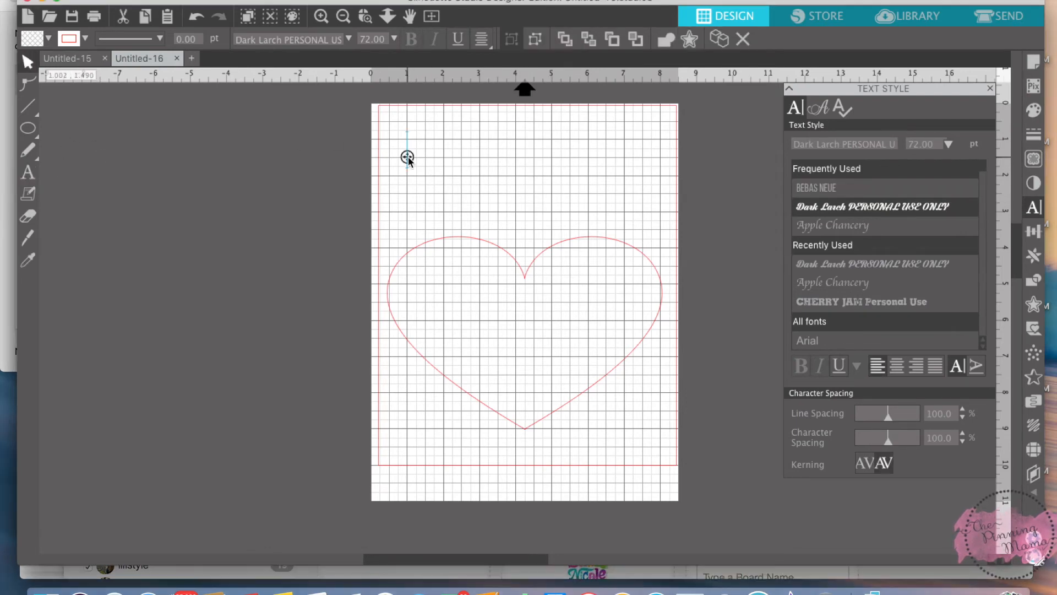
pyautogui.write('All you nee')
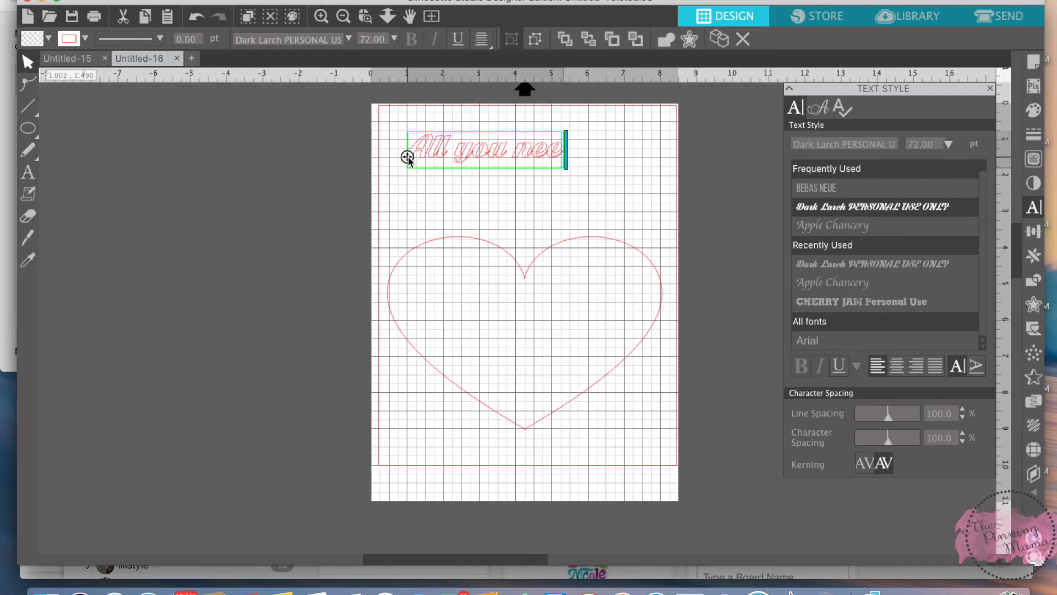
pyautogui.write('d is love my you need is love kal aslkhkshj')
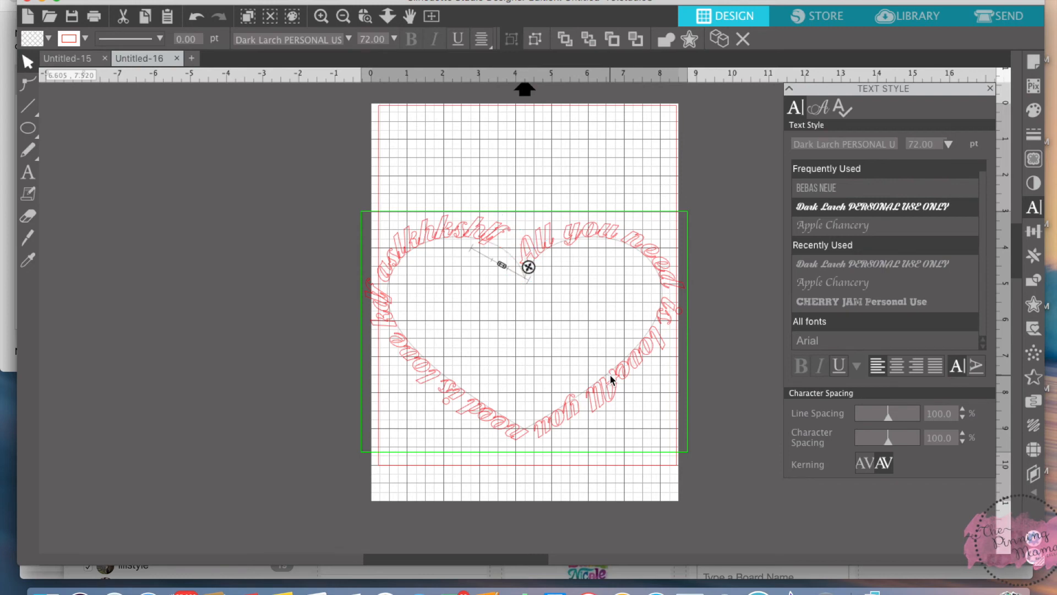
pyautogui.moveTo(889, 442)
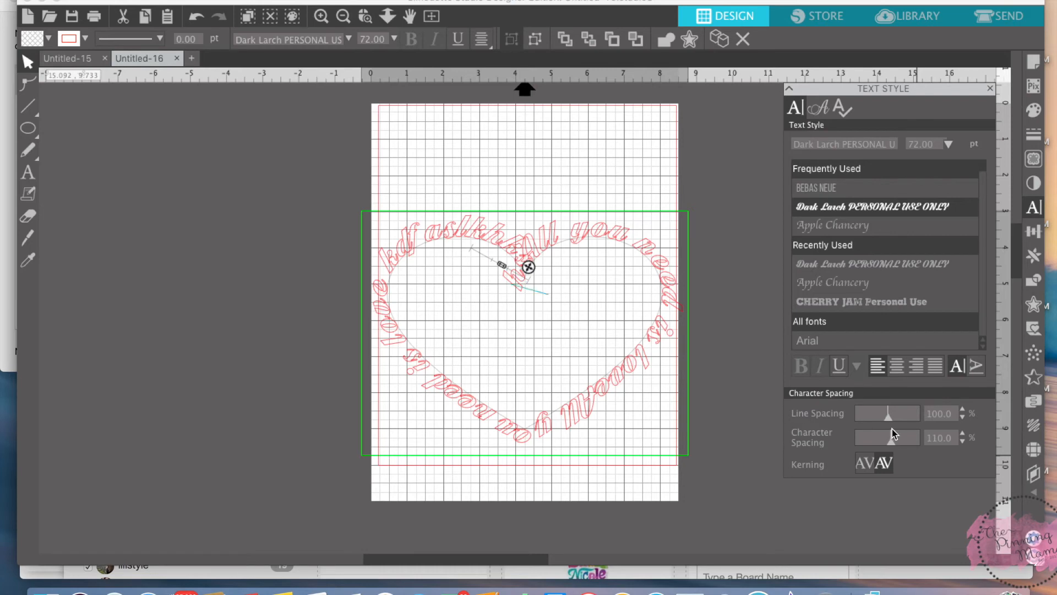
# Wrap the phrase around the heart path and raise Character Spacing to 110%.
pyautogui.click(509, 282)
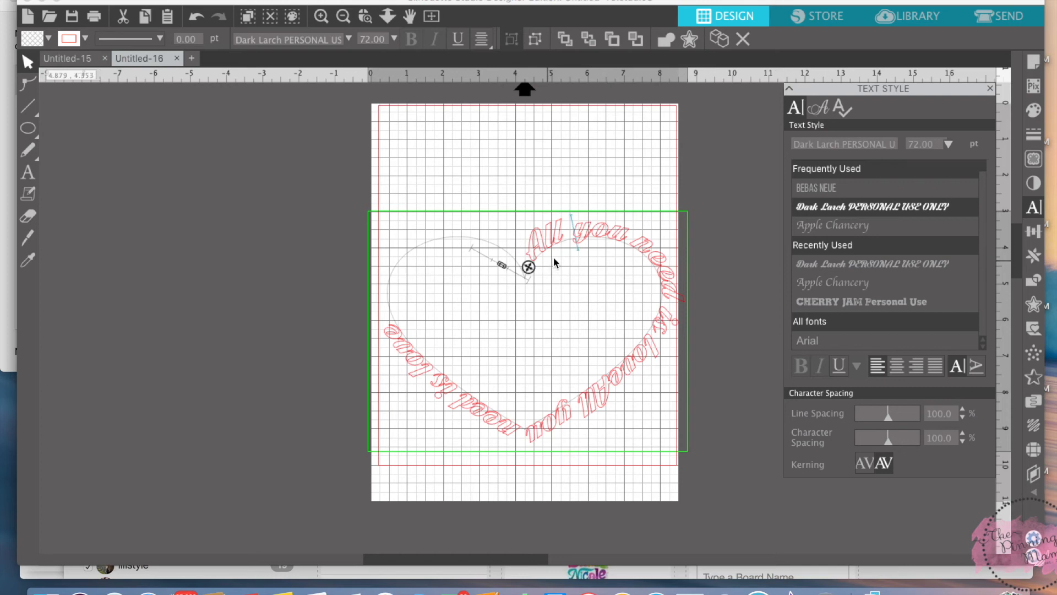
pyautogui.moveTo(545, 263)
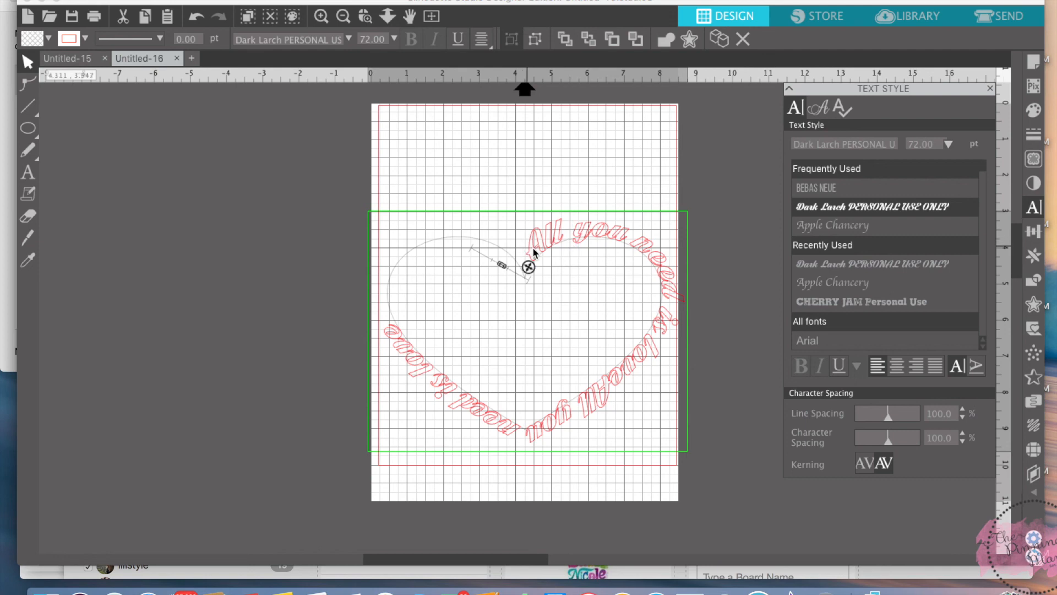
pyautogui.moveTo(611, 256)
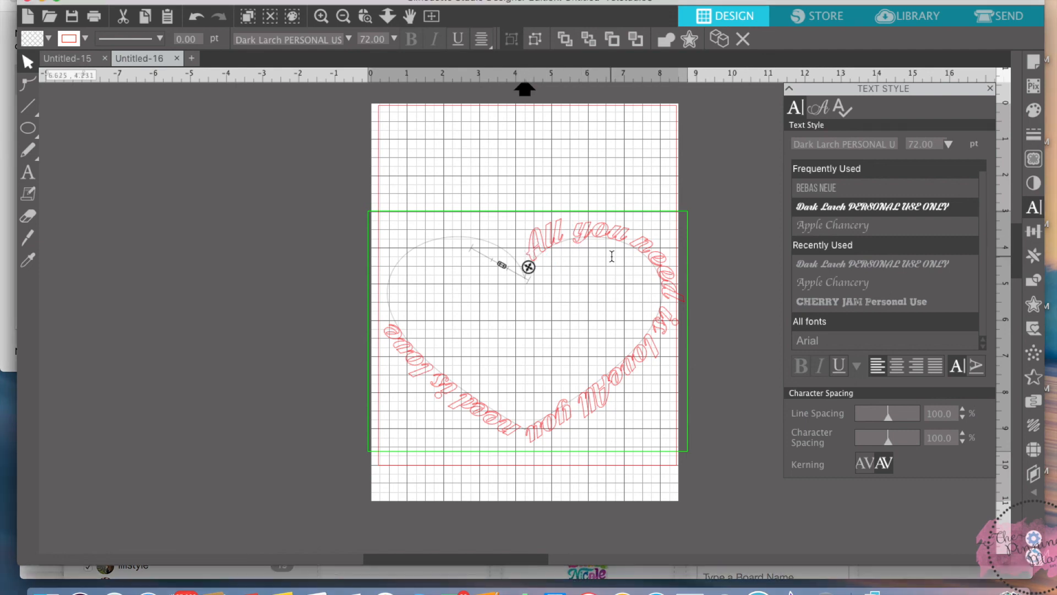